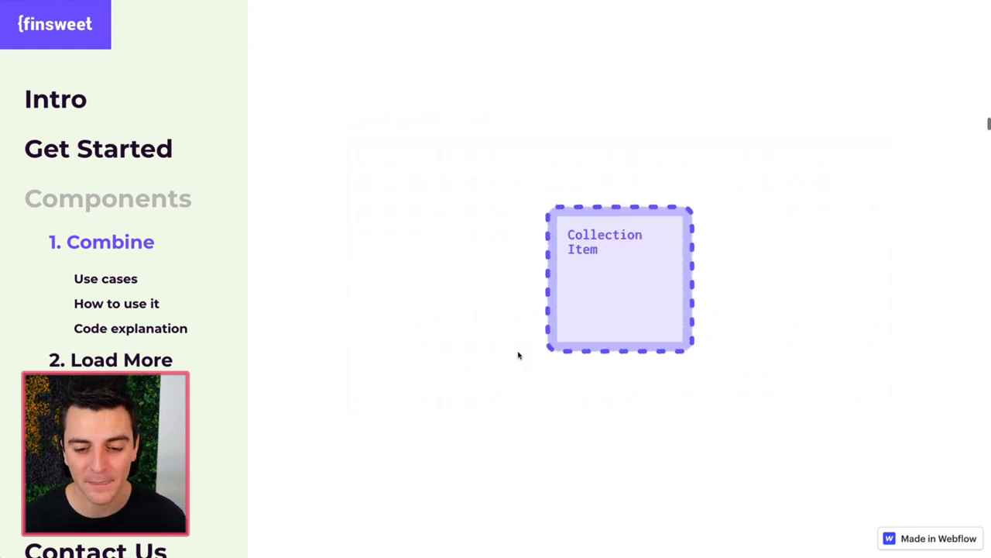
- Jump to the Combine 'How to use it' script section from the sidebar
click(105, 279)
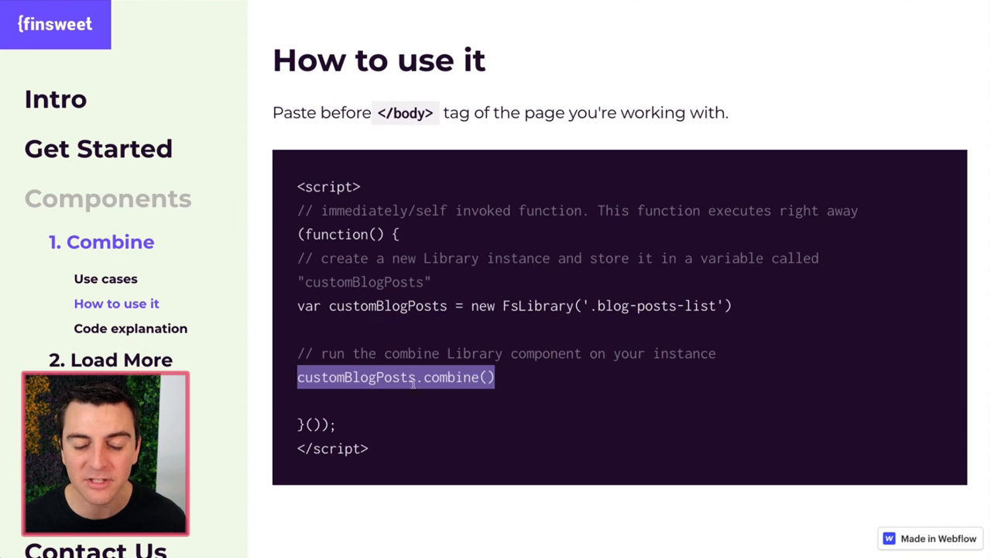
mouse_move(499, 390)
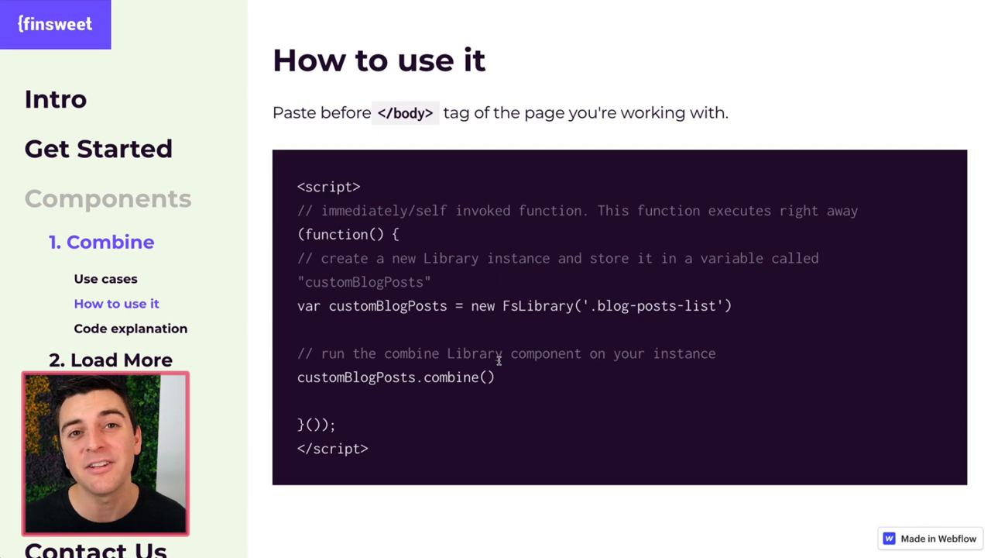
mouse_move(409, 274)
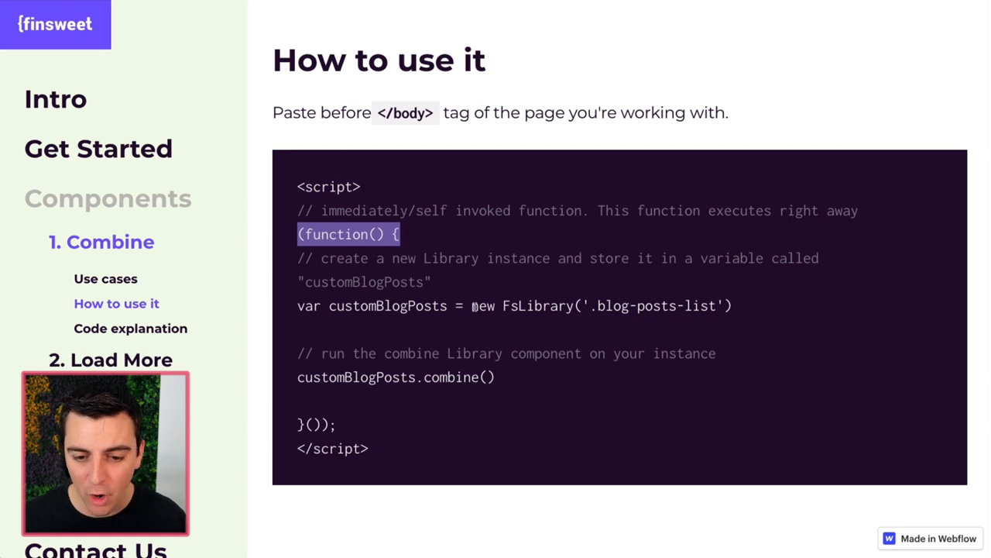
- Highlight customBlogPosts, its combine() call and the '.blog-posts-list' selector in the script, then reach the Code explanation heading
double_click(521, 305)
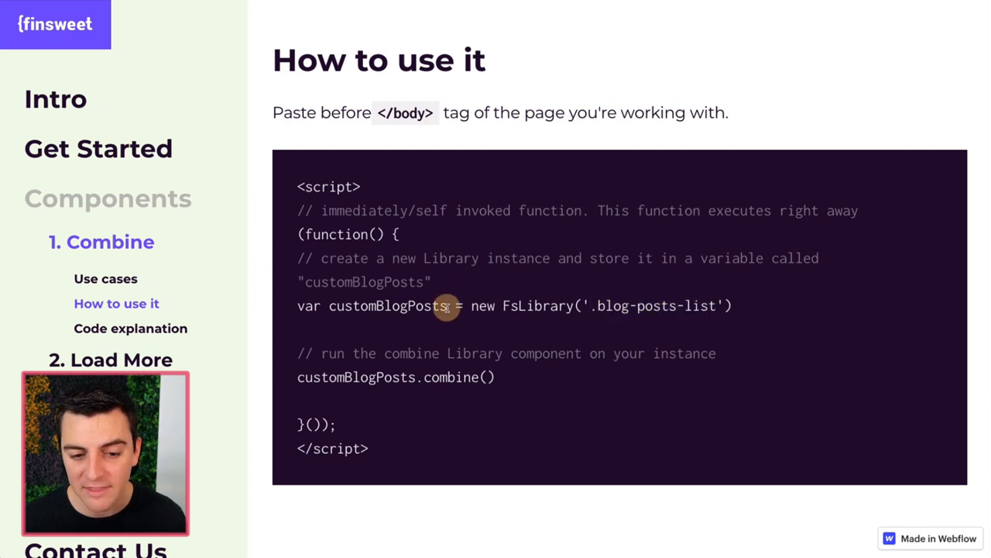
double_click(387, 305)
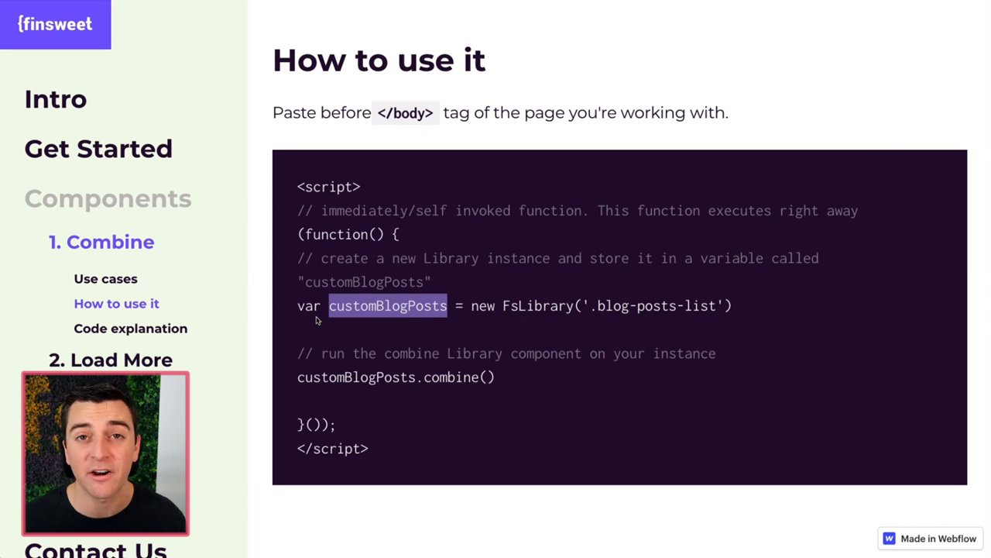
mouse_move(390, 309)
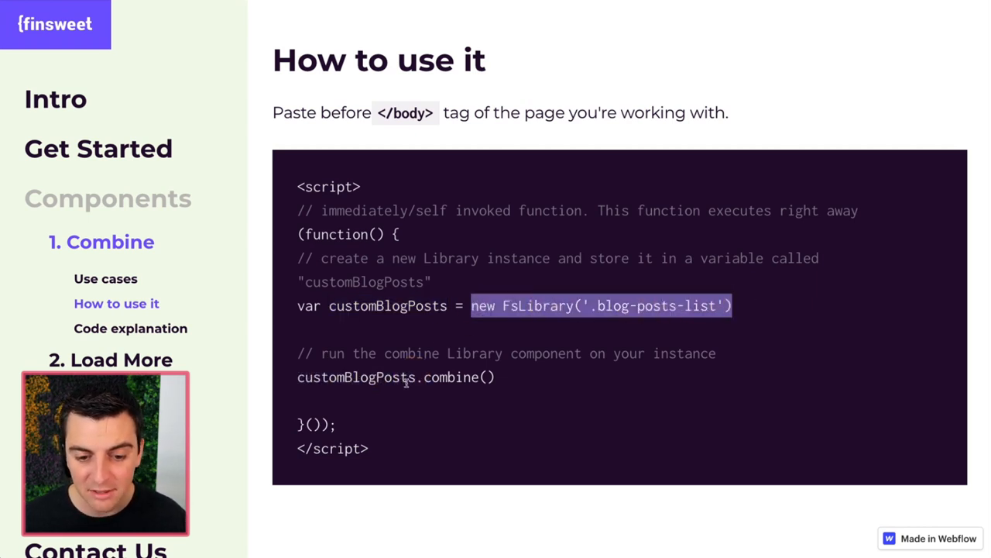
double_click(357, 378)
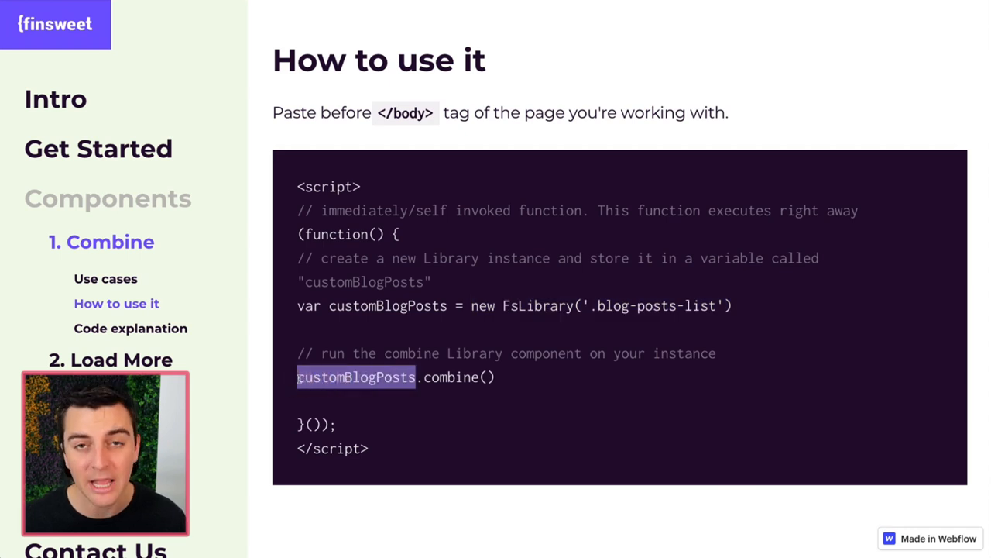
mouse_move(472, 309)
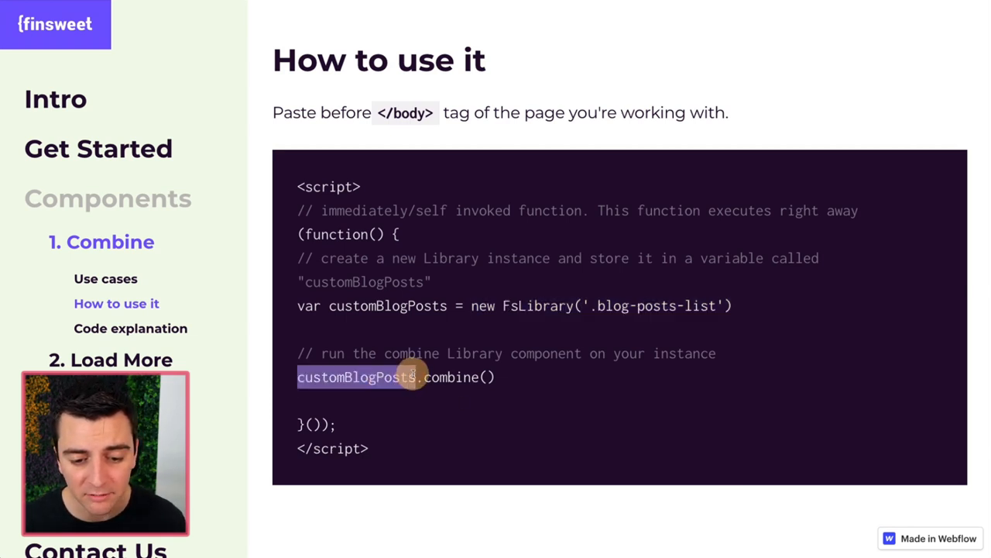
click(418, 378)
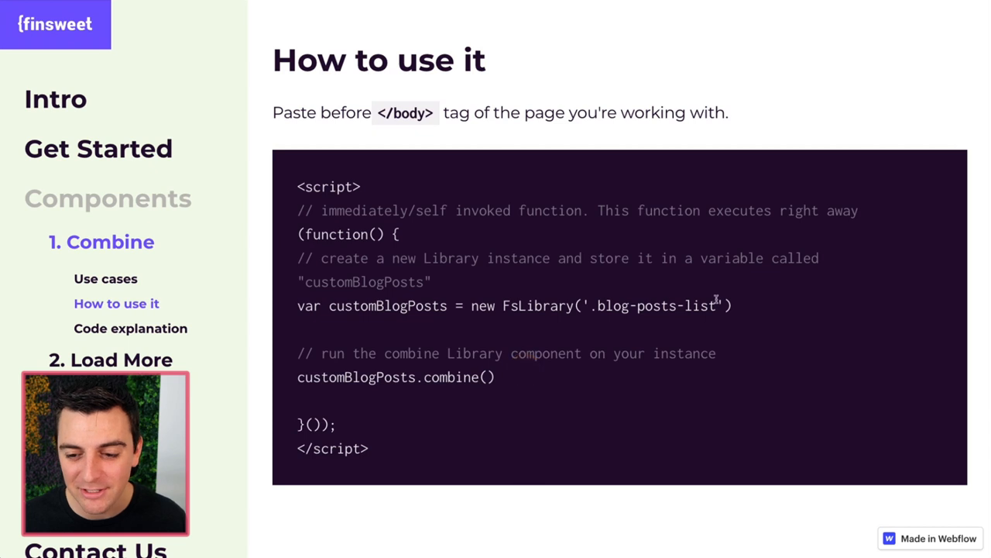
double_click(654, 305)
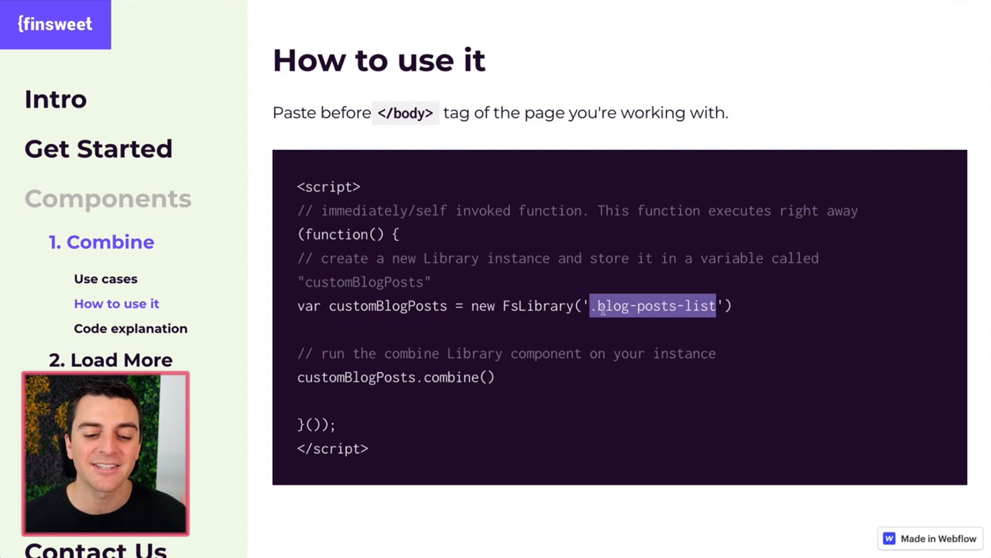
scroll(up, 3)
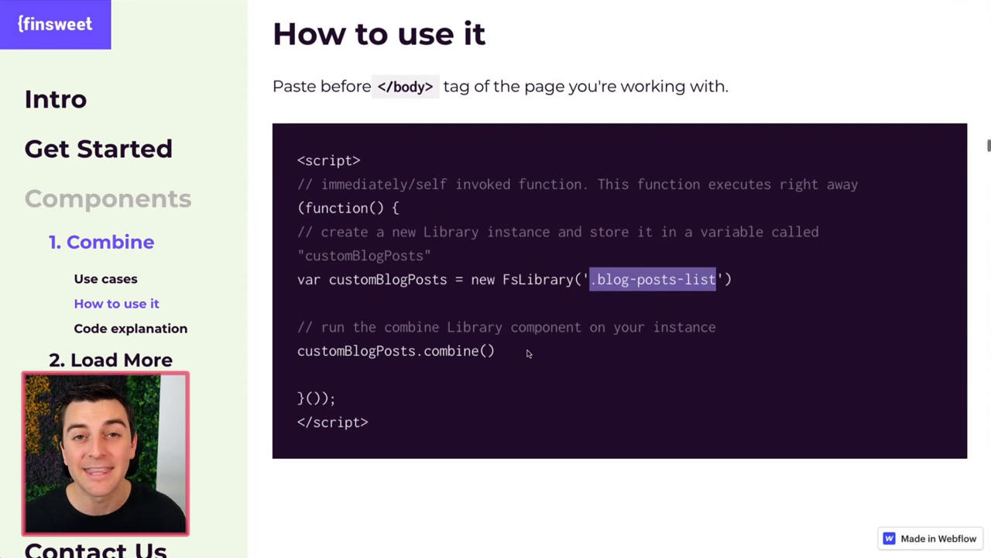
scroll(down, 3)
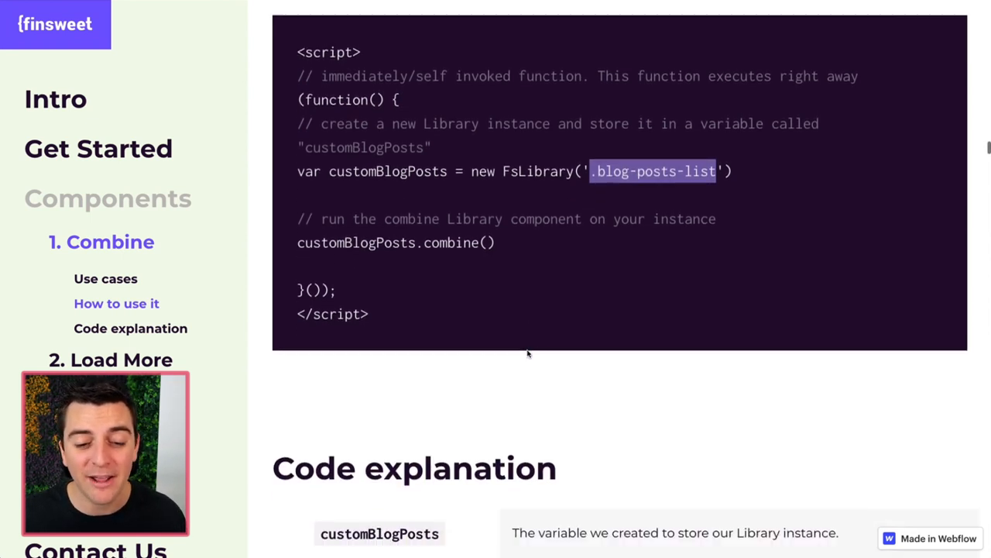
- Highlight .blog-posts-list in the Important note and the customBlogPosts variable in the Code explanation
scroll(down, 3)
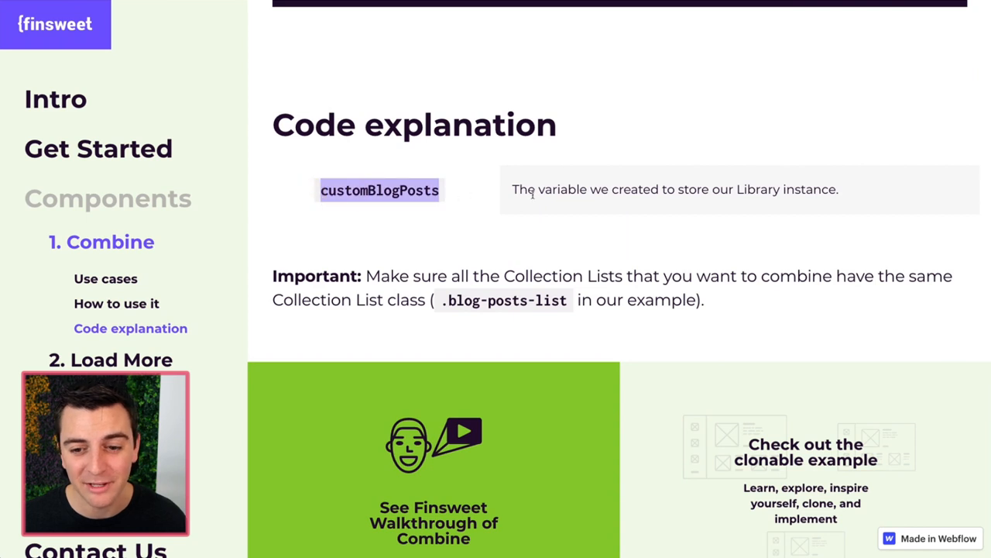
scroll(up, 3)
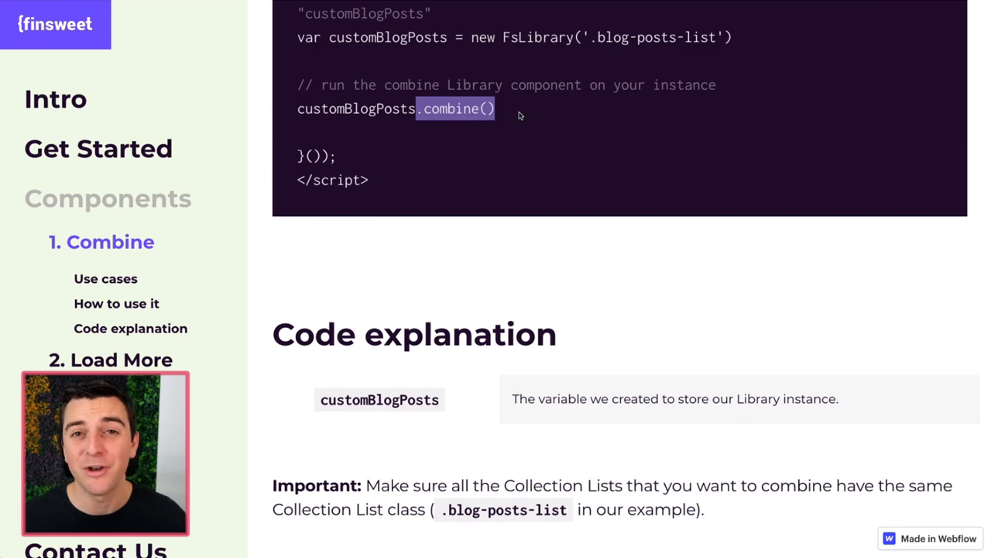
scroll(down, 3)
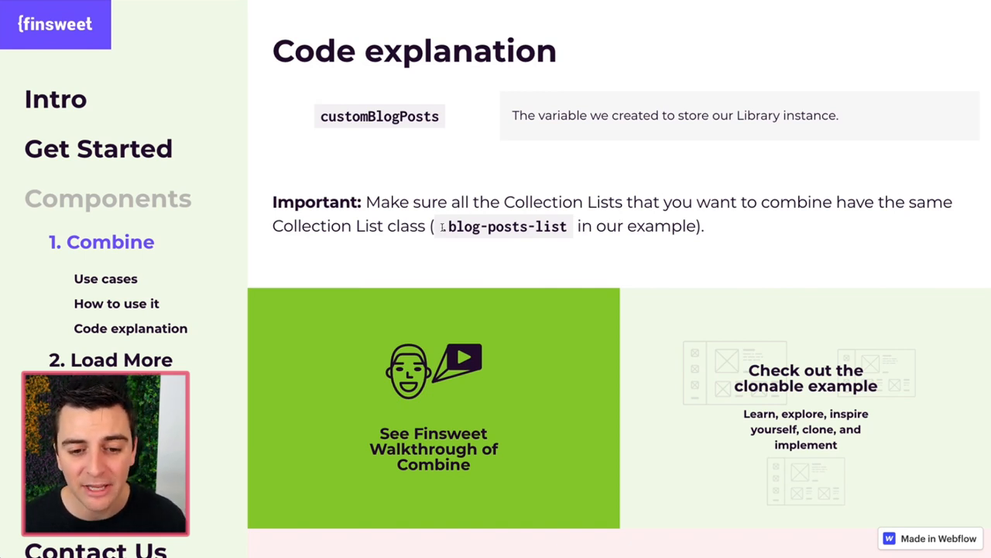
double_click(504, 226)
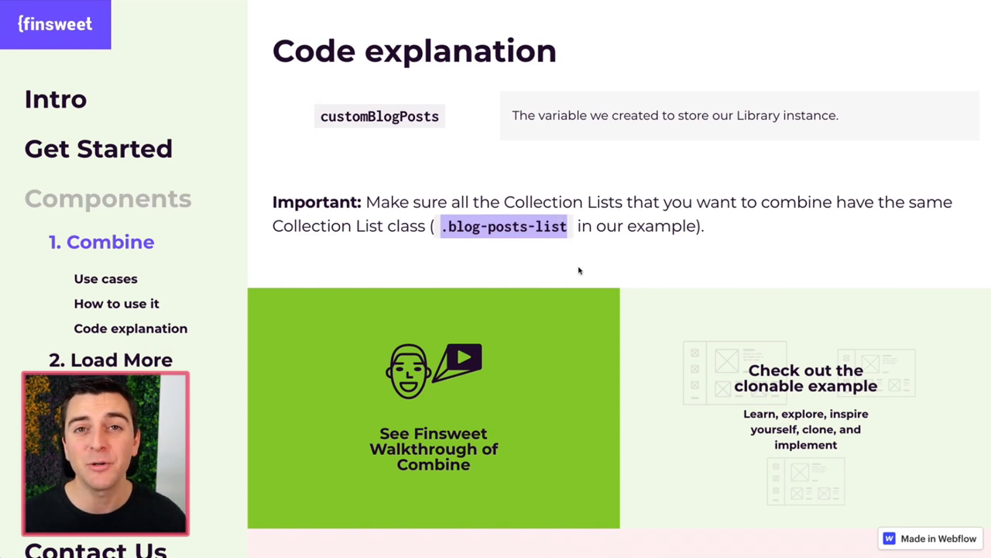
scroll(up, 3)
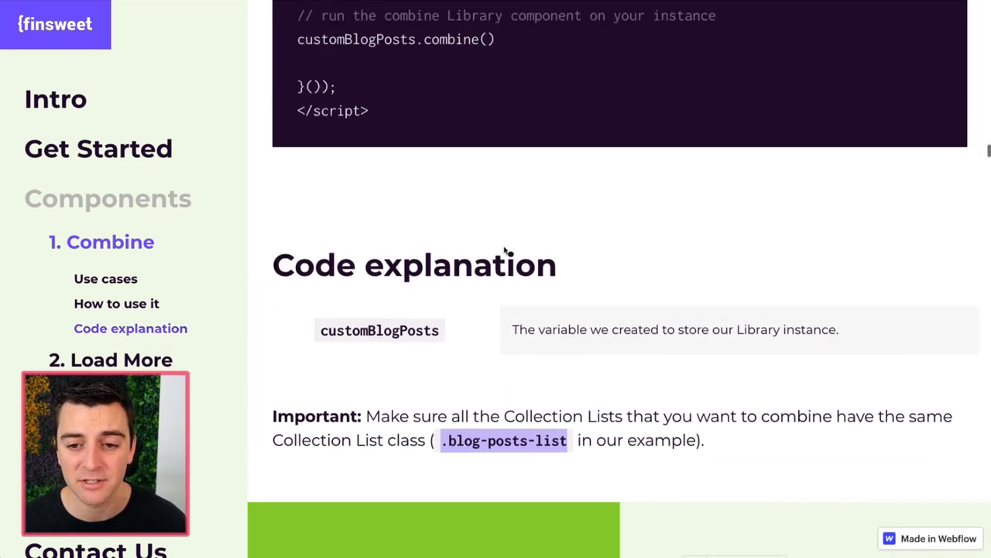
scroll(up, 3)
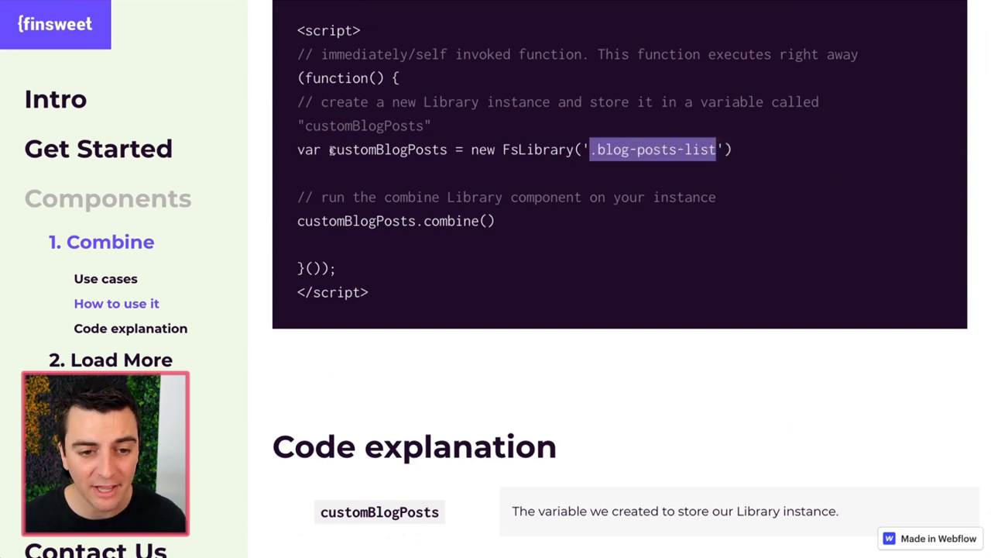
double_click(387, 148)
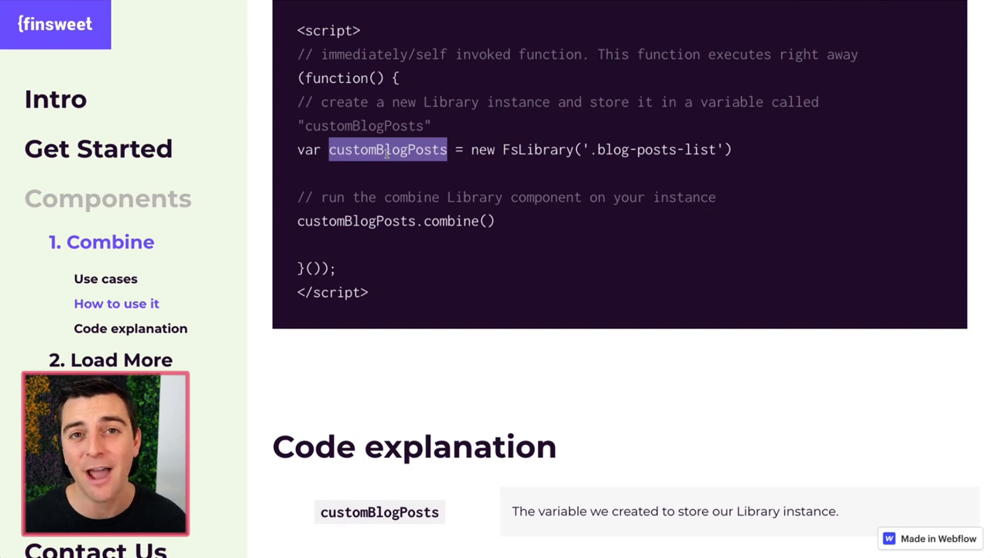
- Scroll down to the Combine walkthrough and clonable example cards
scroll(down, 3)
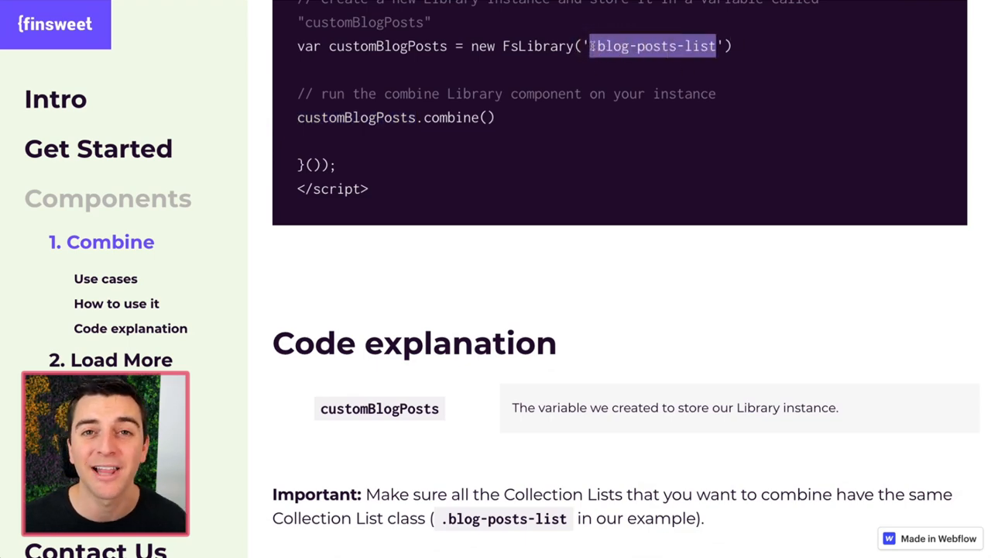
scroll(down, 3)
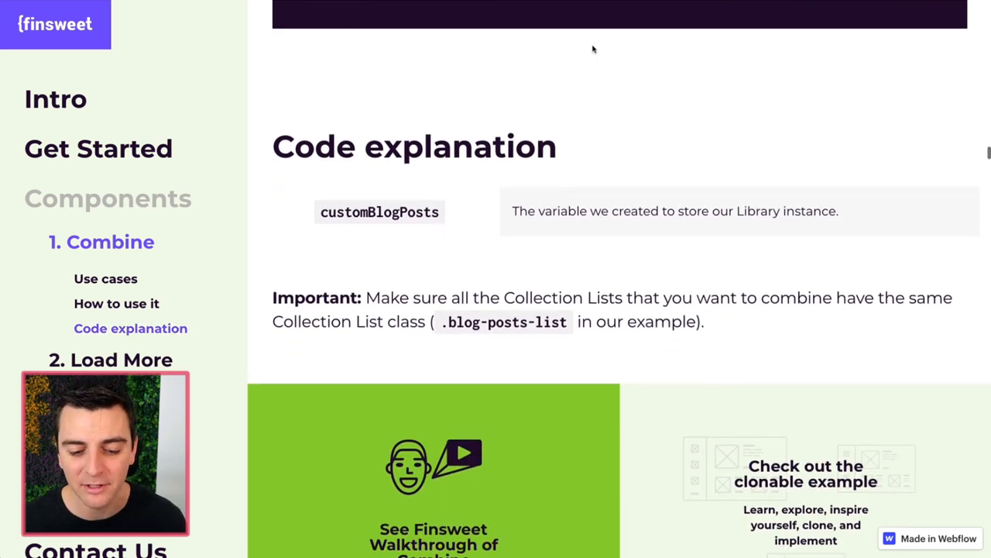
scroll(up, 3)
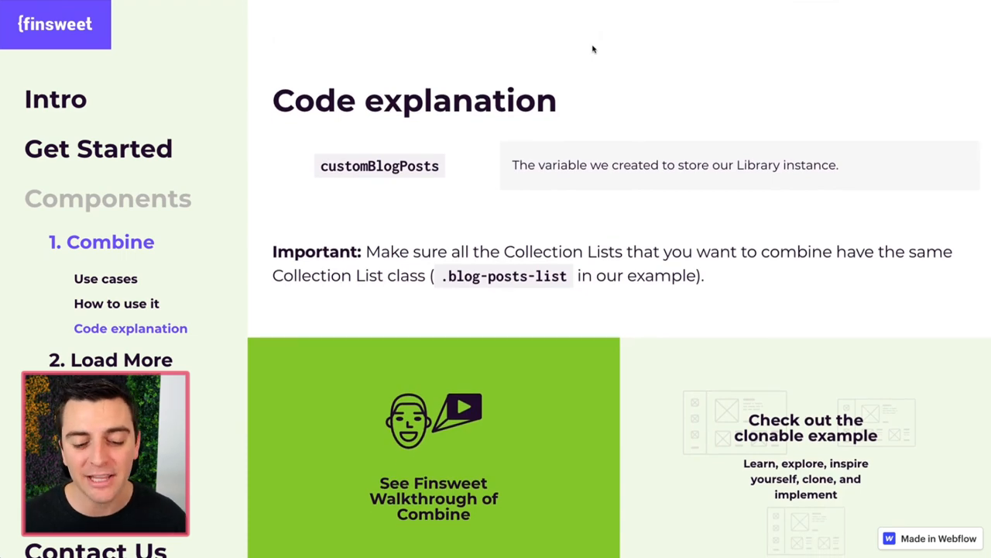
scroll(down, 3)
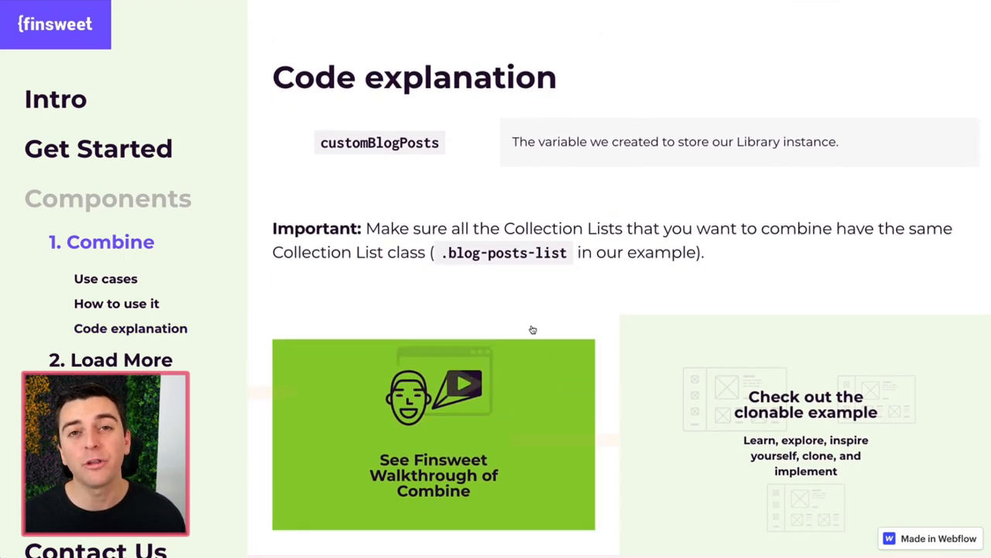